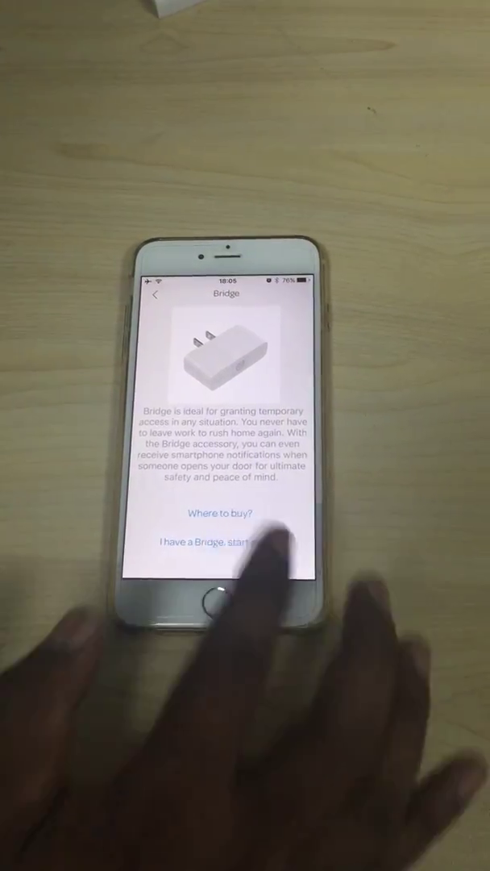
Choose 'I have a Bridge, start setup' to set up the already-owned Bridge.
{"action": "left_click", "coordinate": [206, 543]}
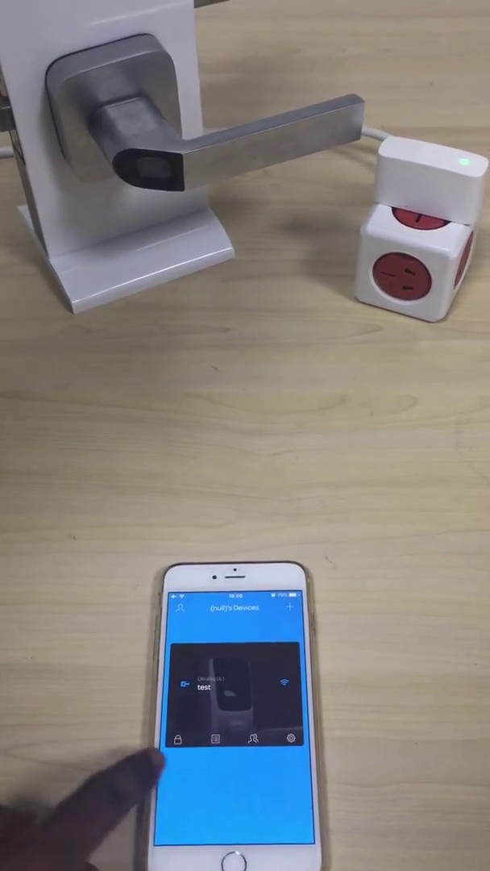
Open the 'test' lock card from the Devices list to show its control screen.
{"action": "left_click", "coordinate": [233, 687]}
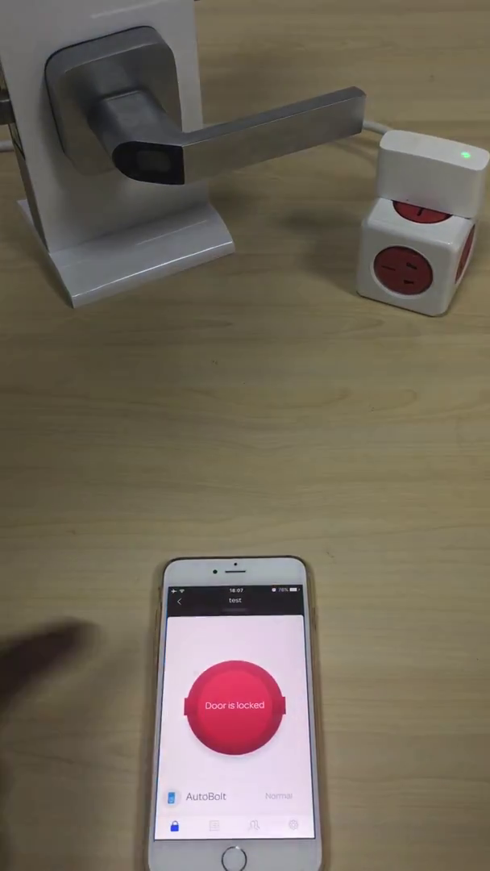